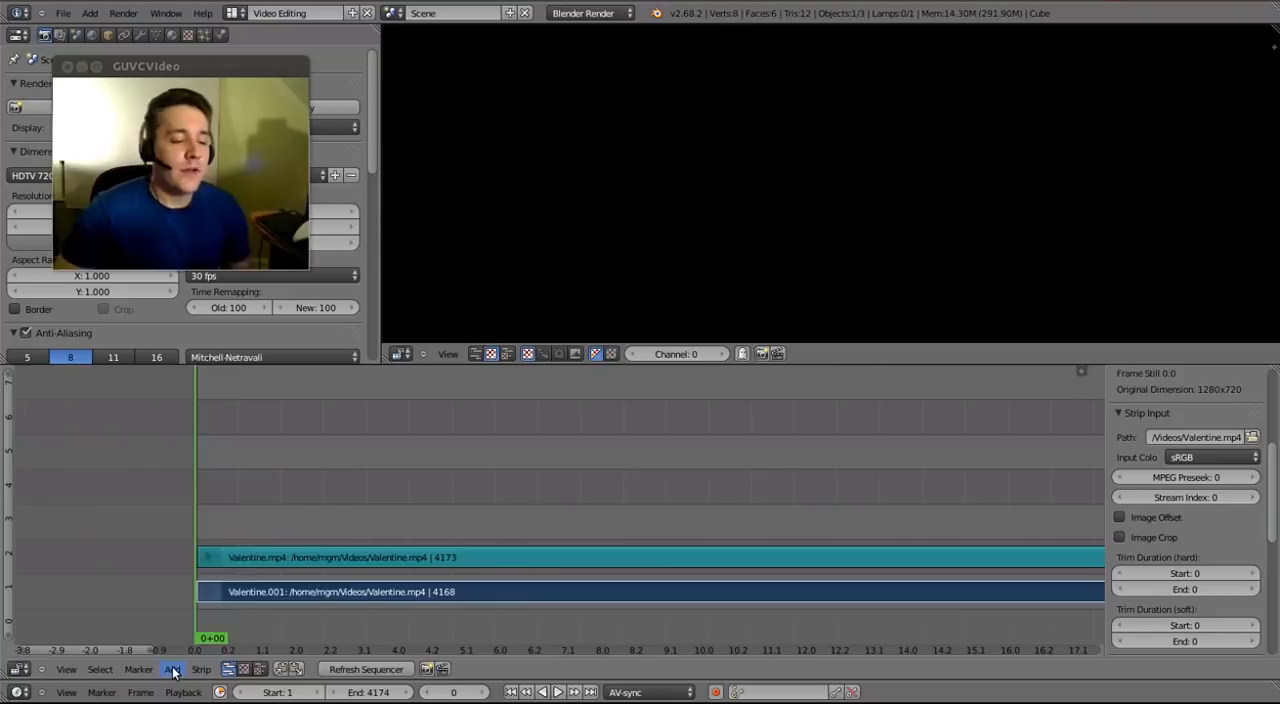
# Add a black Color effect strip and stretch it to about frame 200.
pyautogui.click(171, 669)
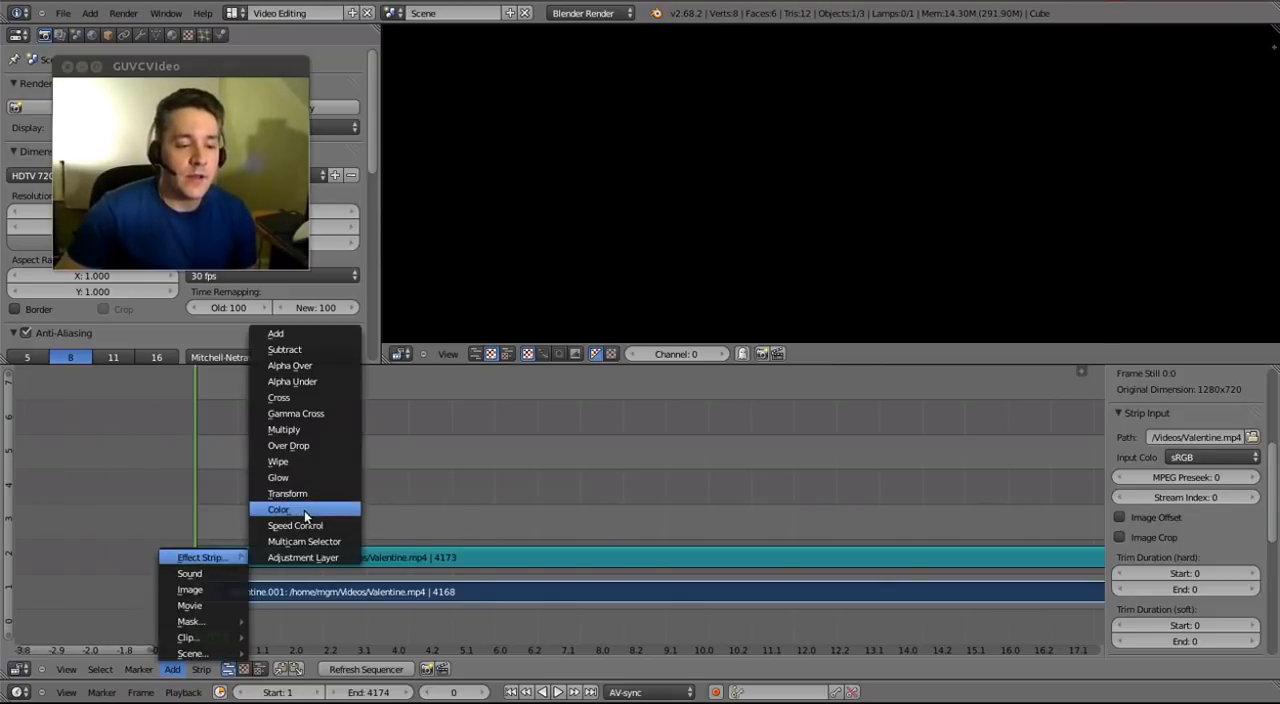
pyautogui.click(279, 509)
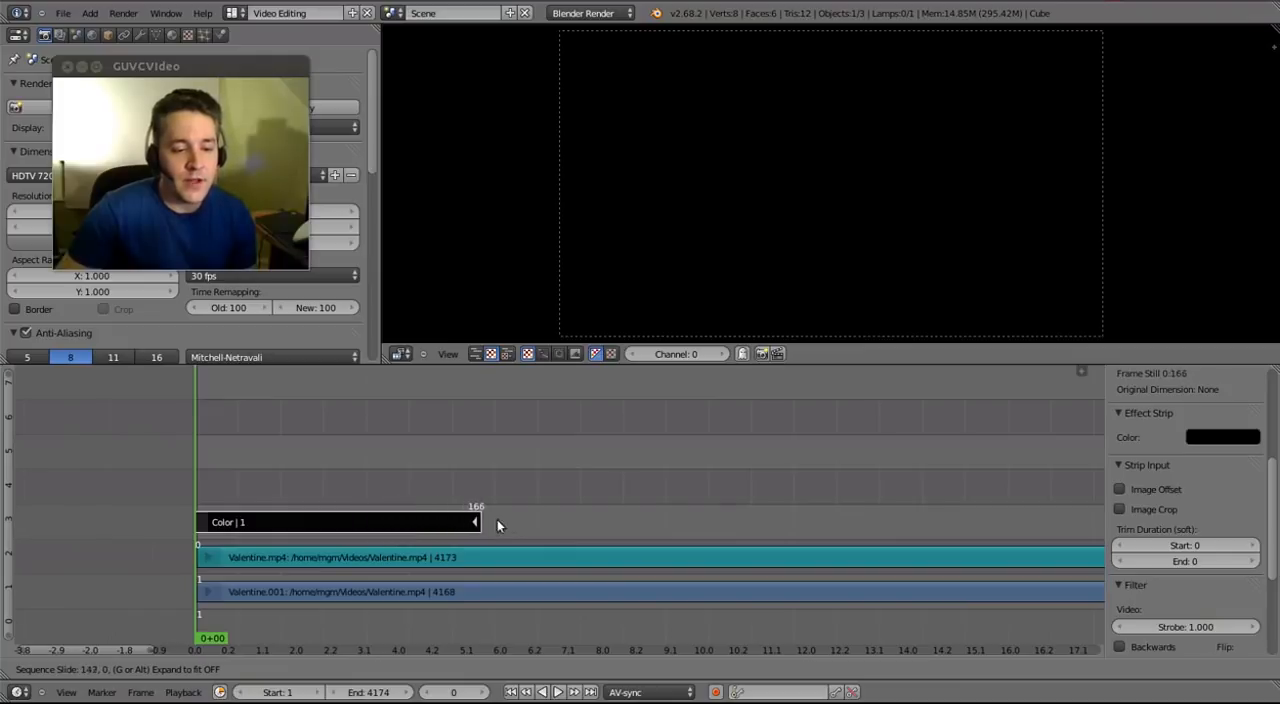
pyautogui.moveTo(476, 521); pyautogui.dragTo(534, 521)
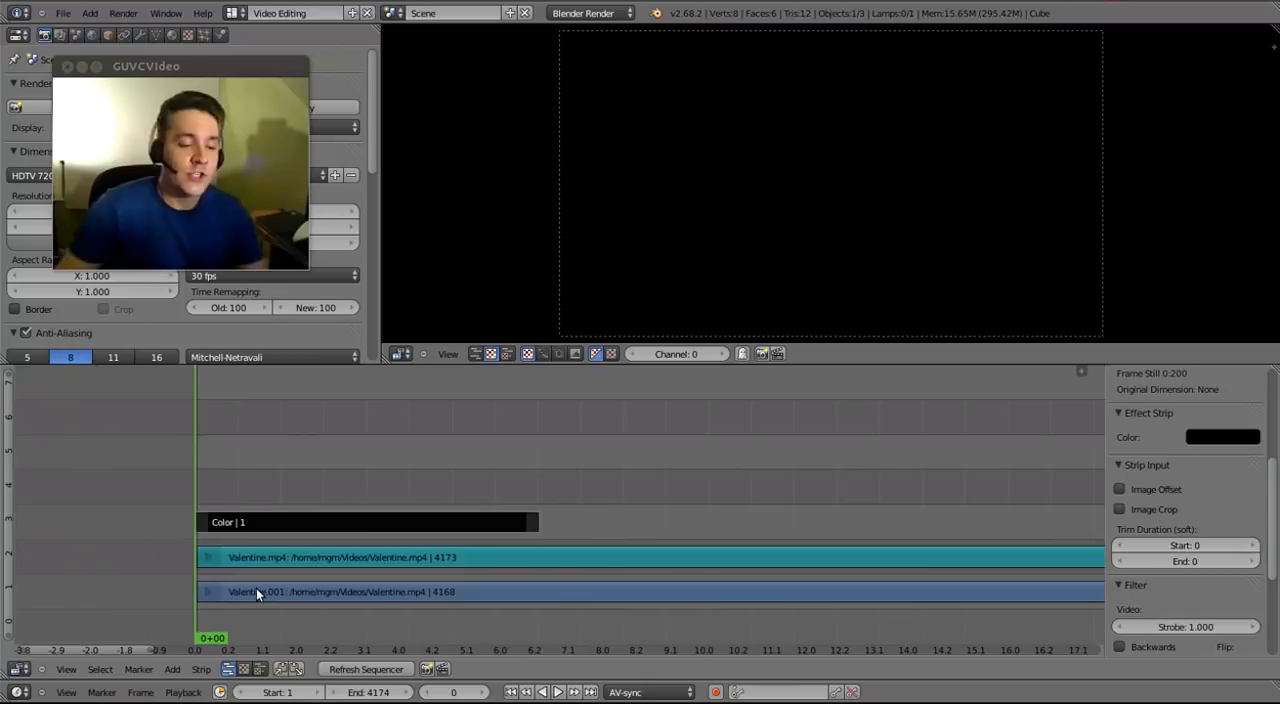
pyautogui.click(340, 591)
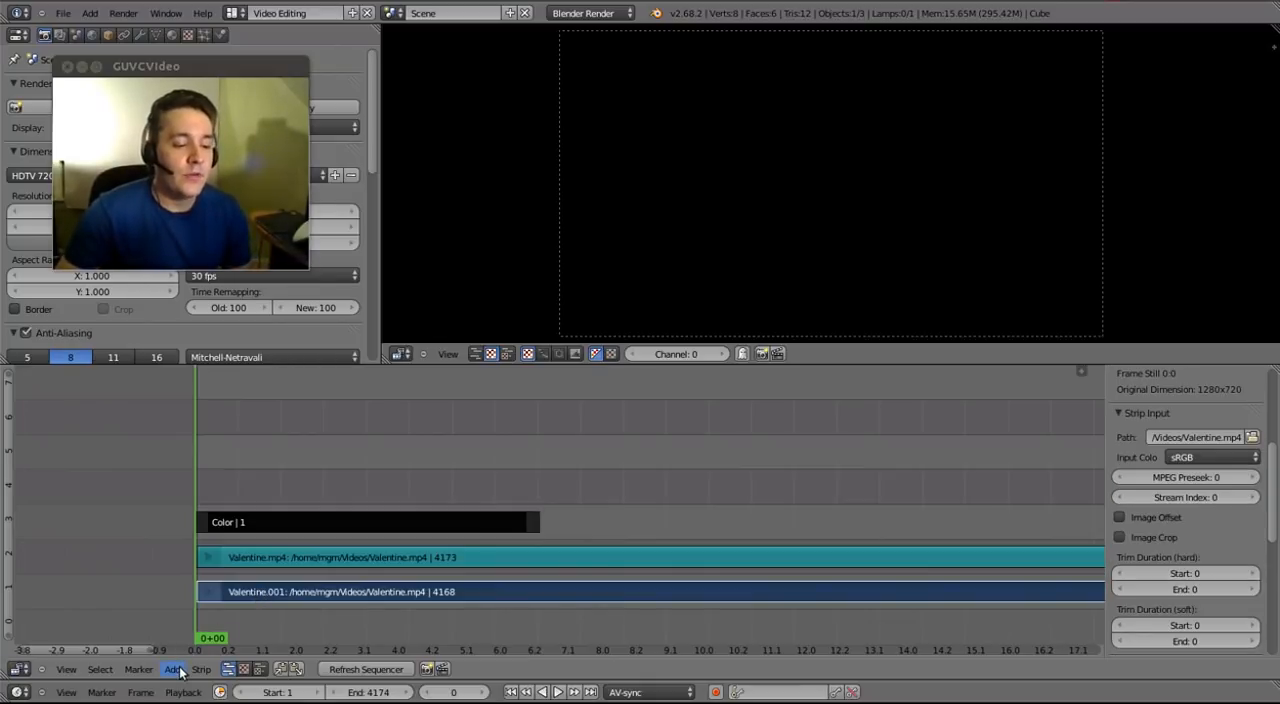
pyautogui.click(172, 669)
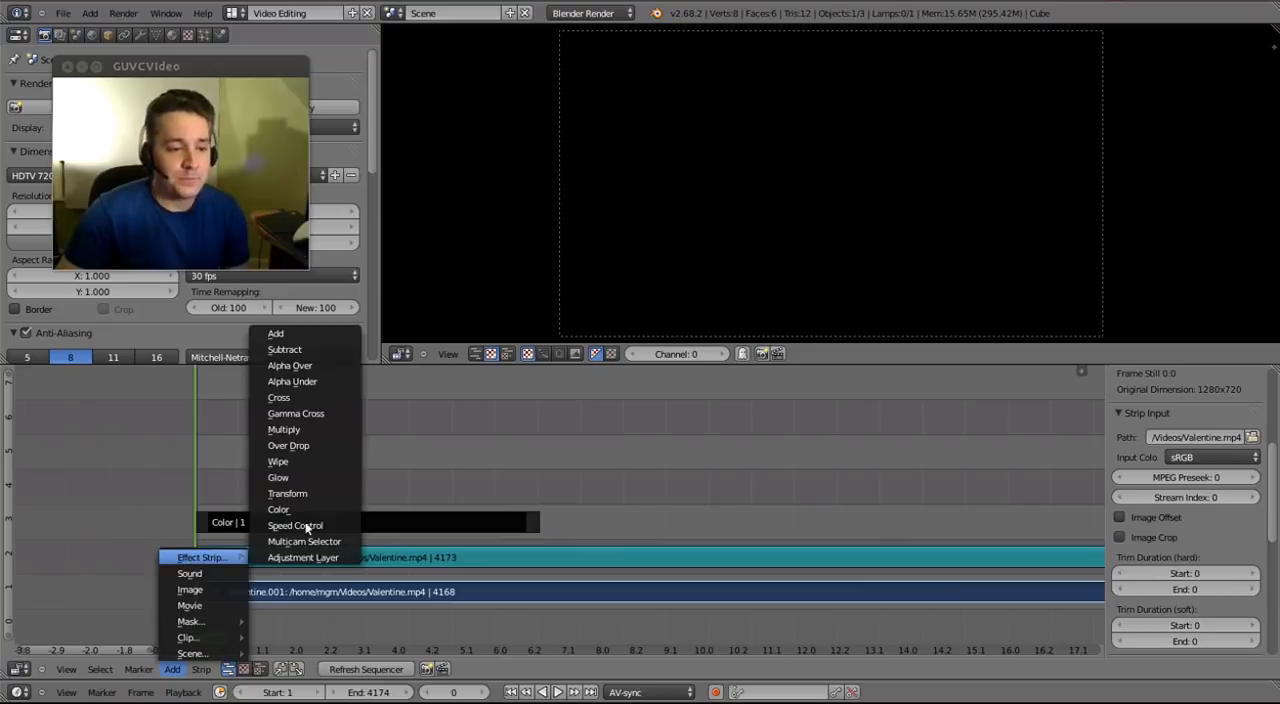
pyautogui.moveTo(279, 397)
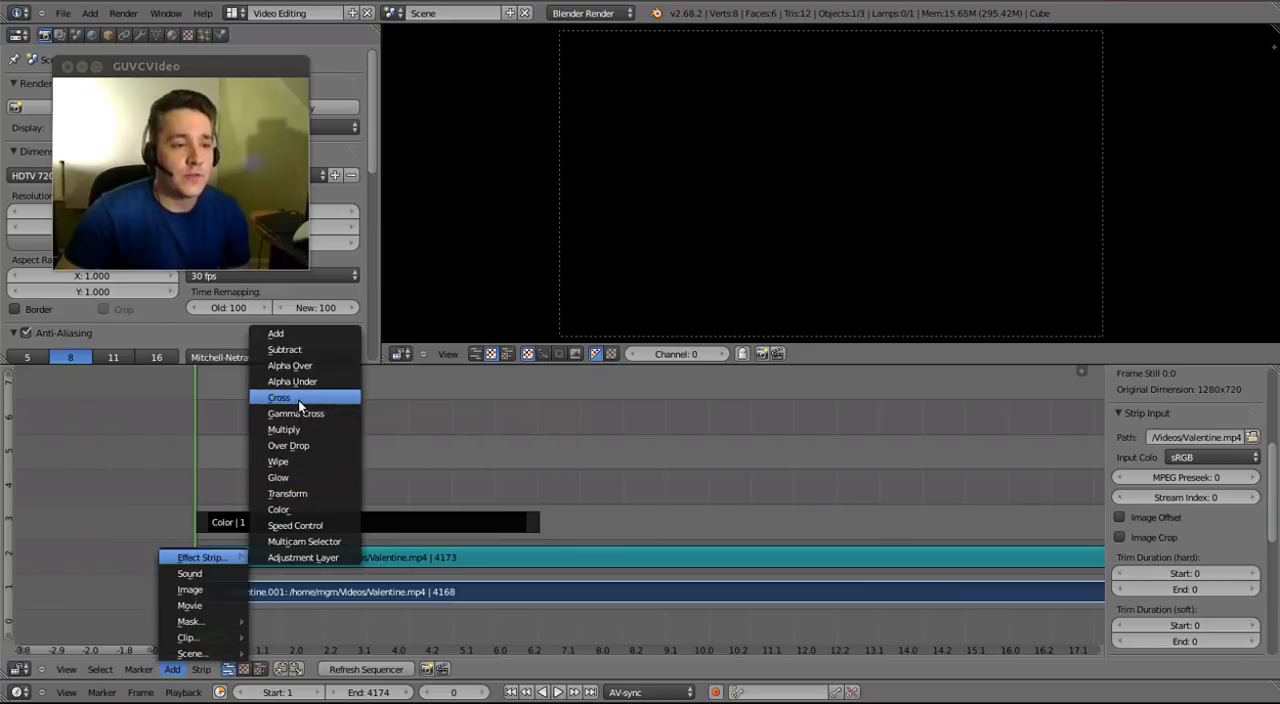
pyautogui.click(279, 397)
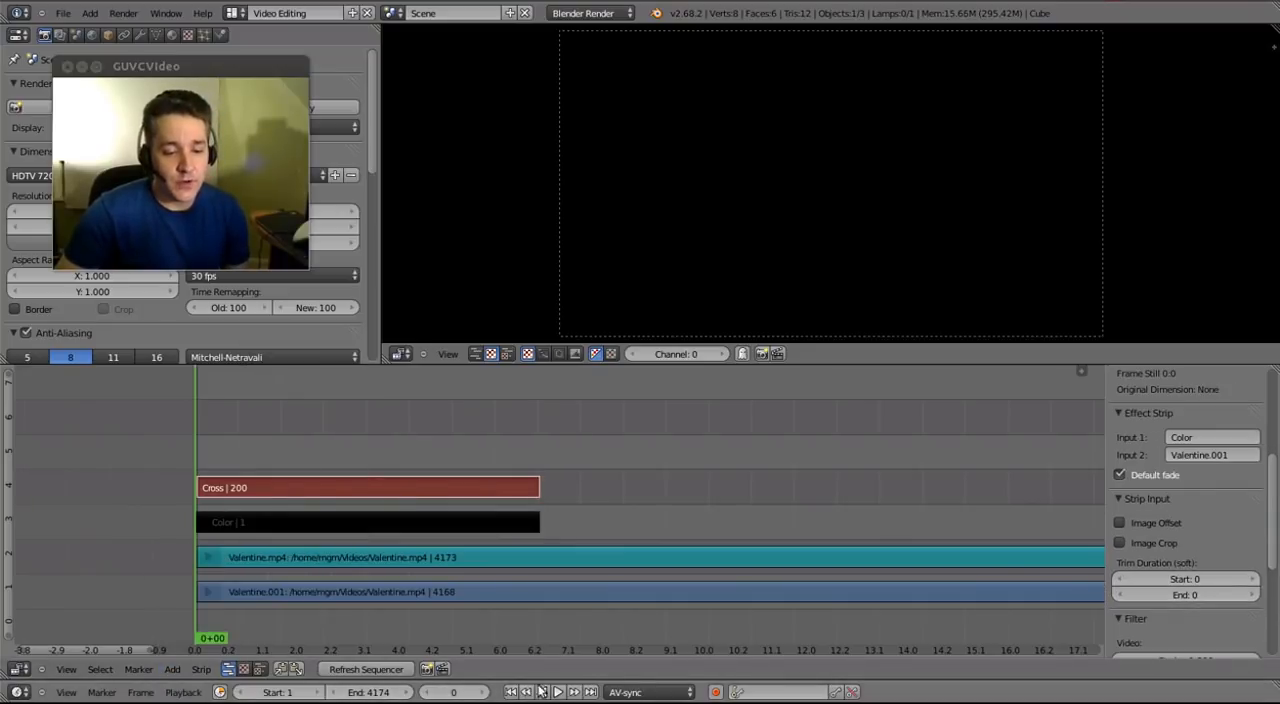
pyautogui.click(557, 691)
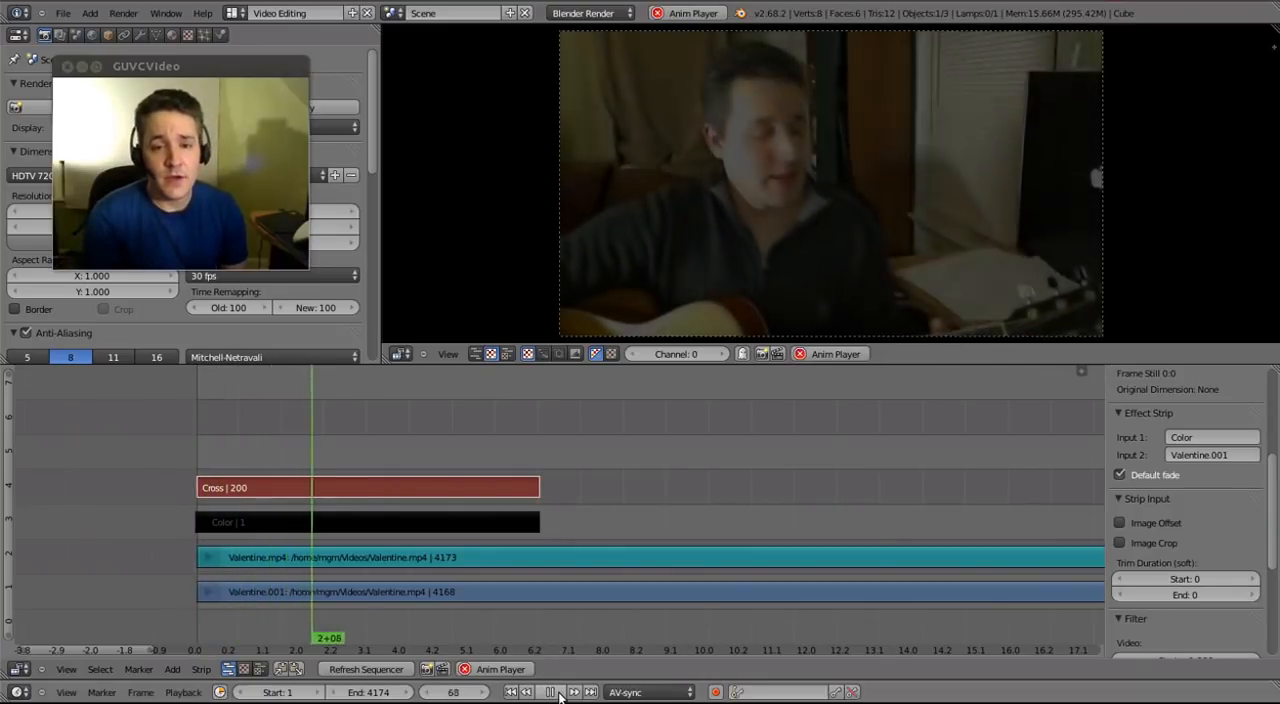
pyautogui.click(550, 692)
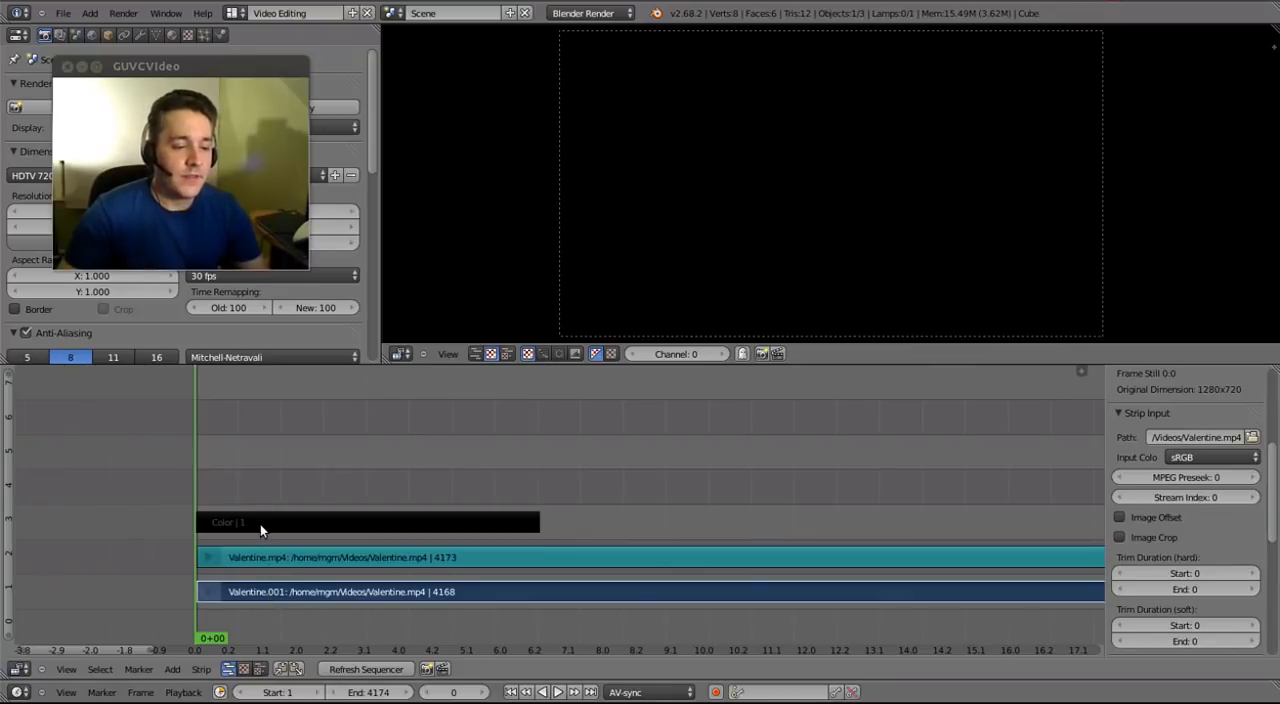
pyautogui.moveTo(281, 519)
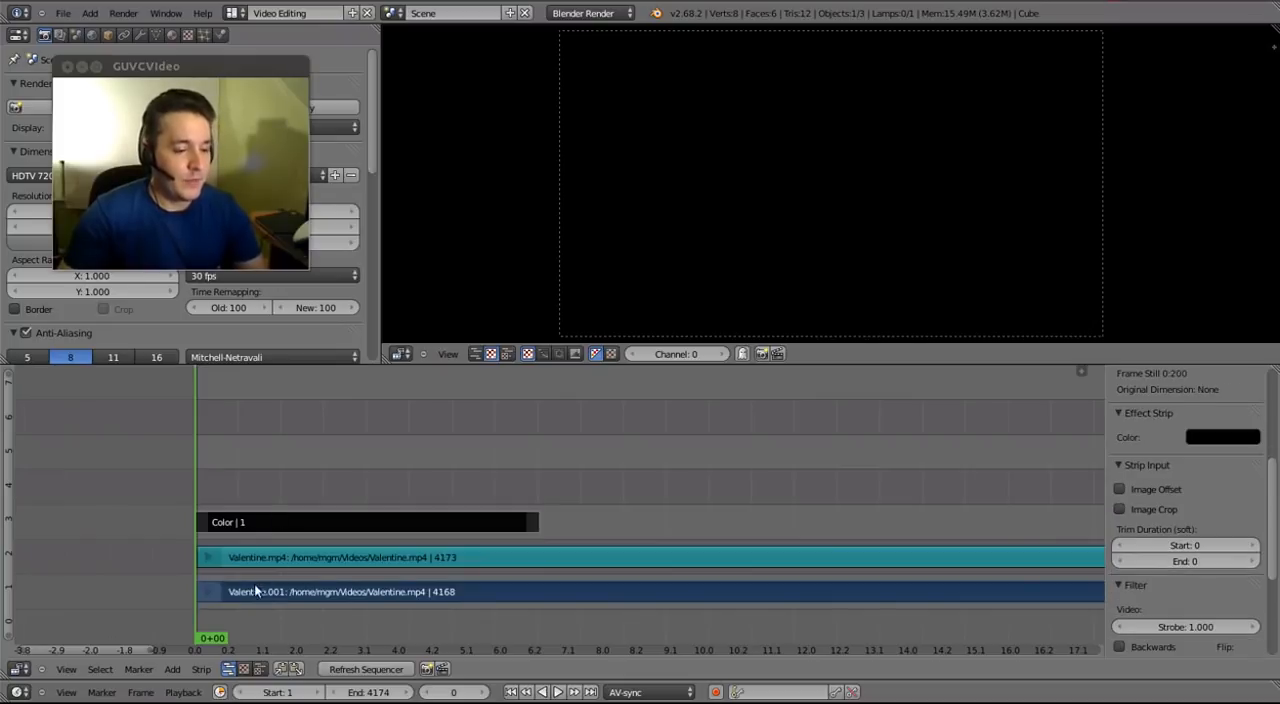
# Add a Cross from the Valentine.001 clip into the Color strip and stop its preview.
pyautogui.click(171, 669)
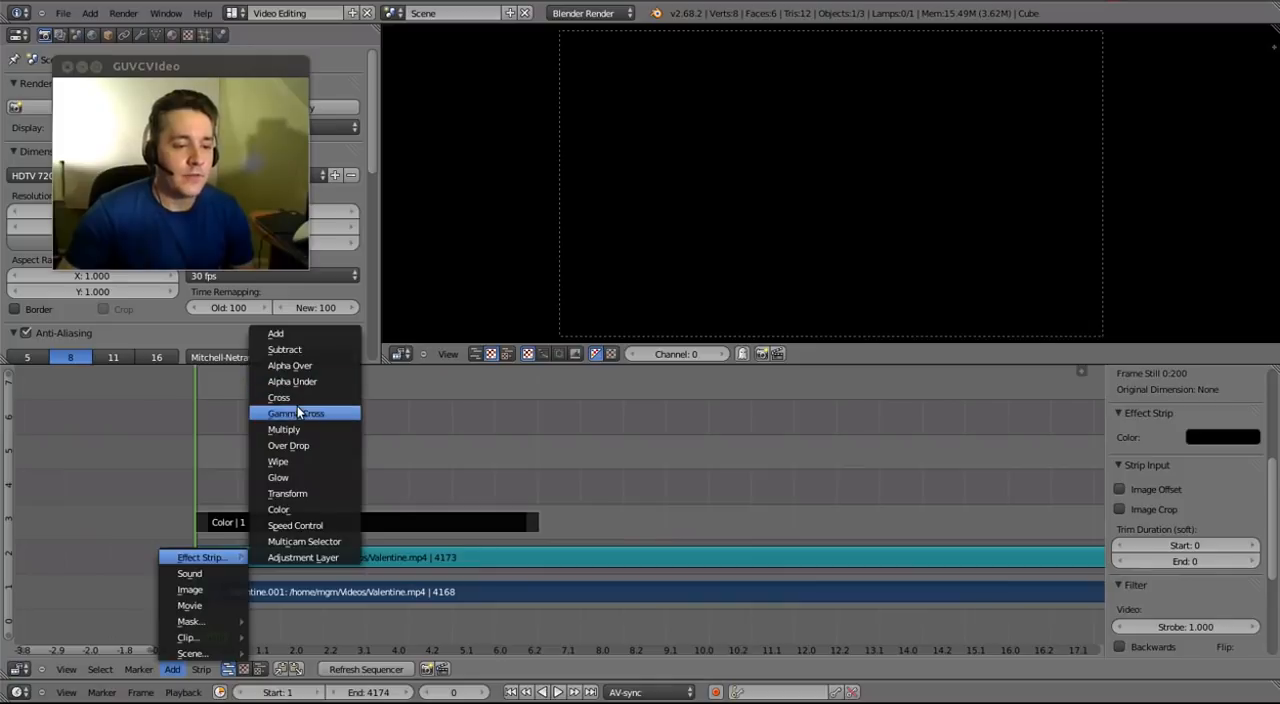
pyautogui.click(278, 397)
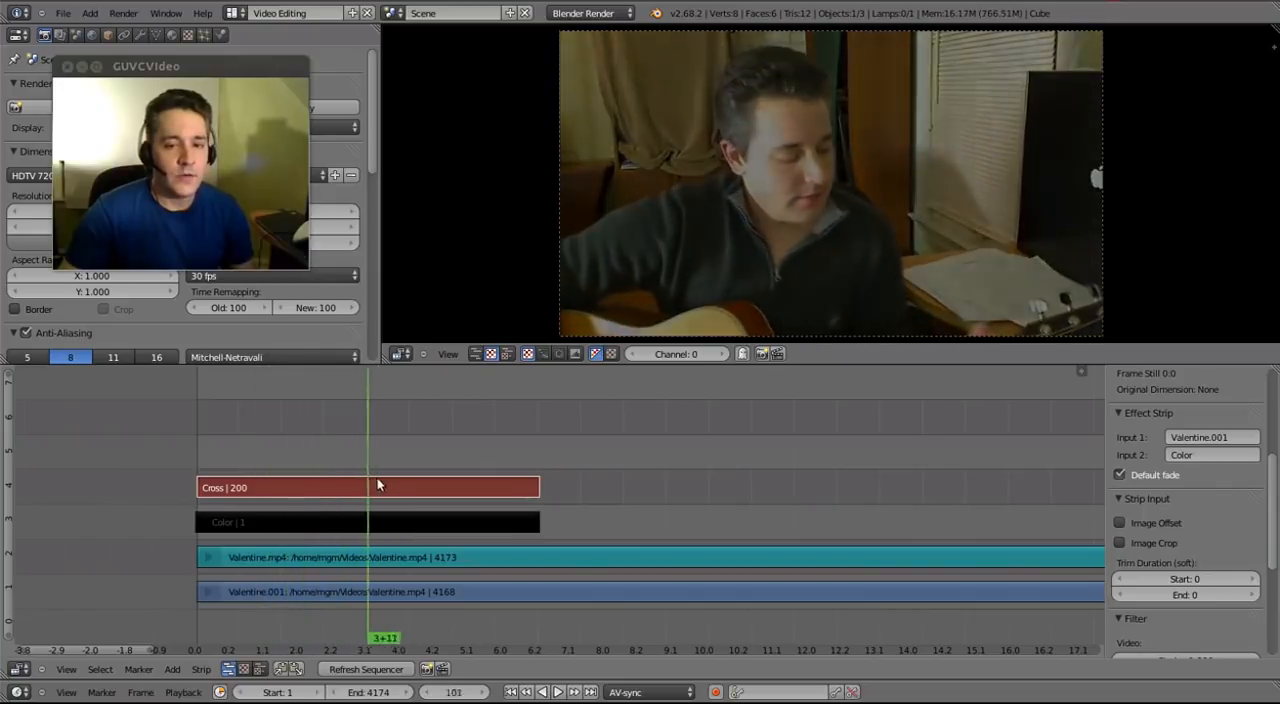
pyautogui.click(565, 487)
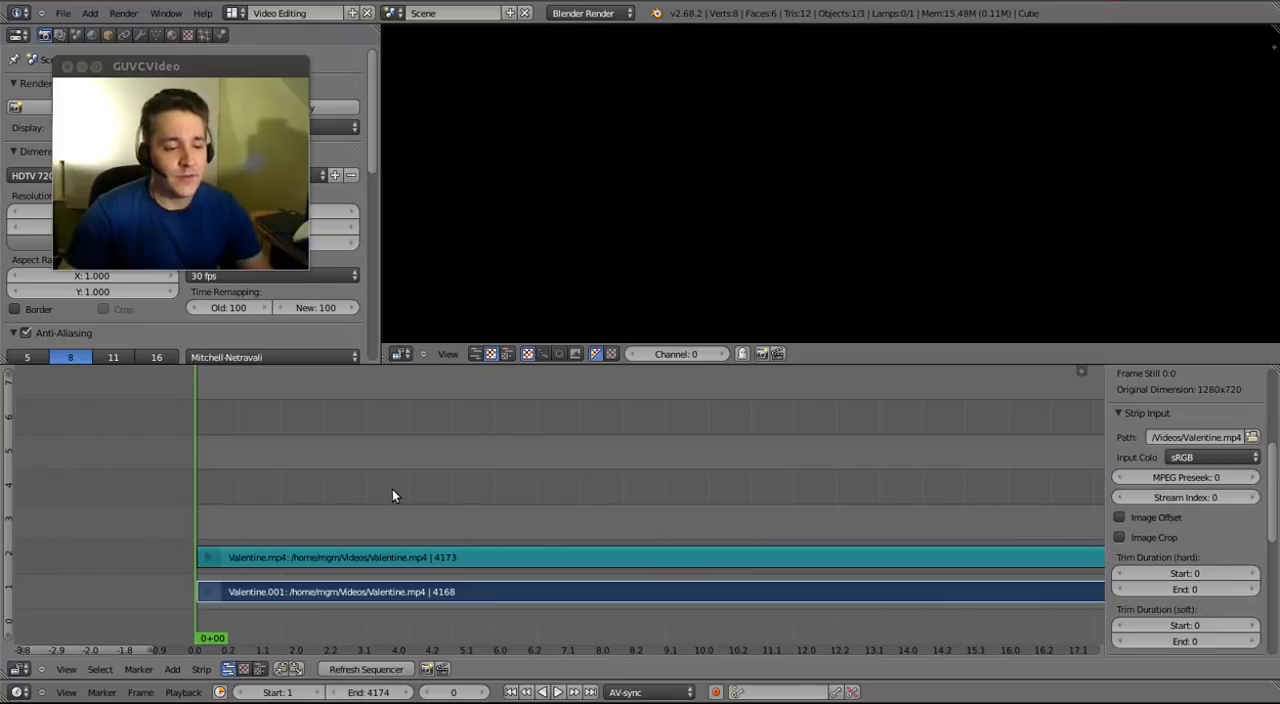
pyautogui.moveTo(641, 576)
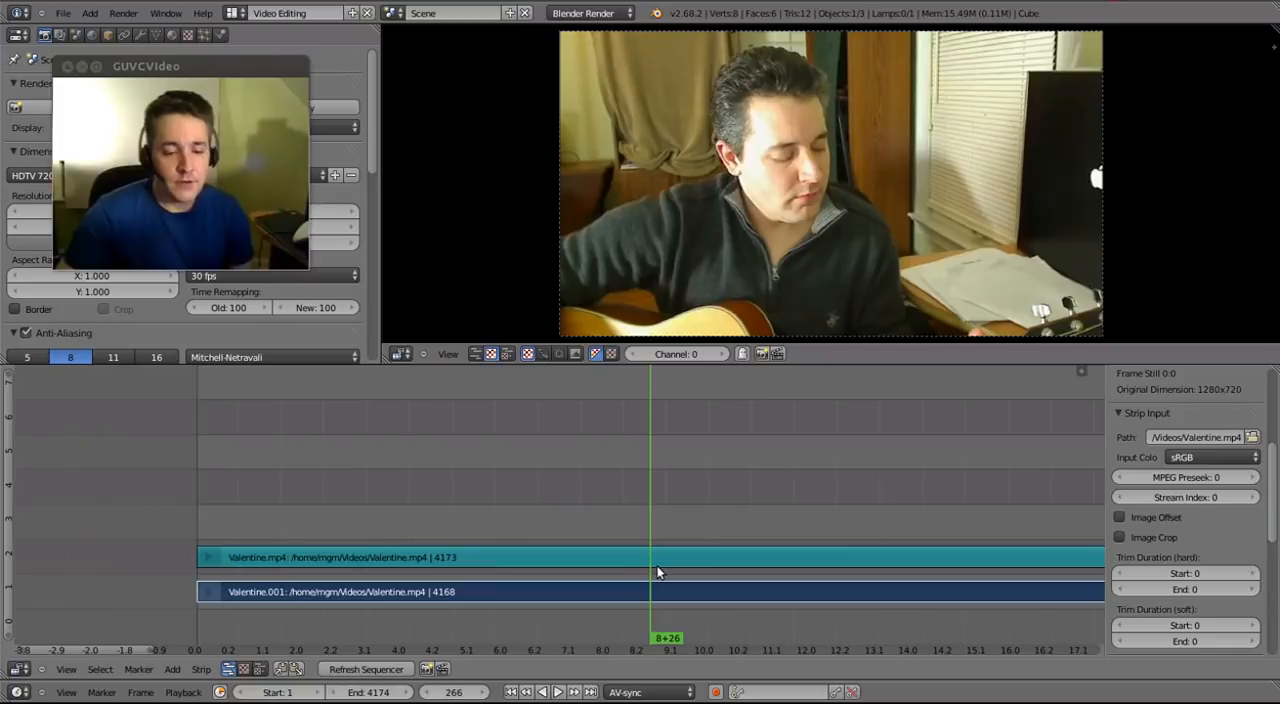
pyautogui.moveTo(697, 627)
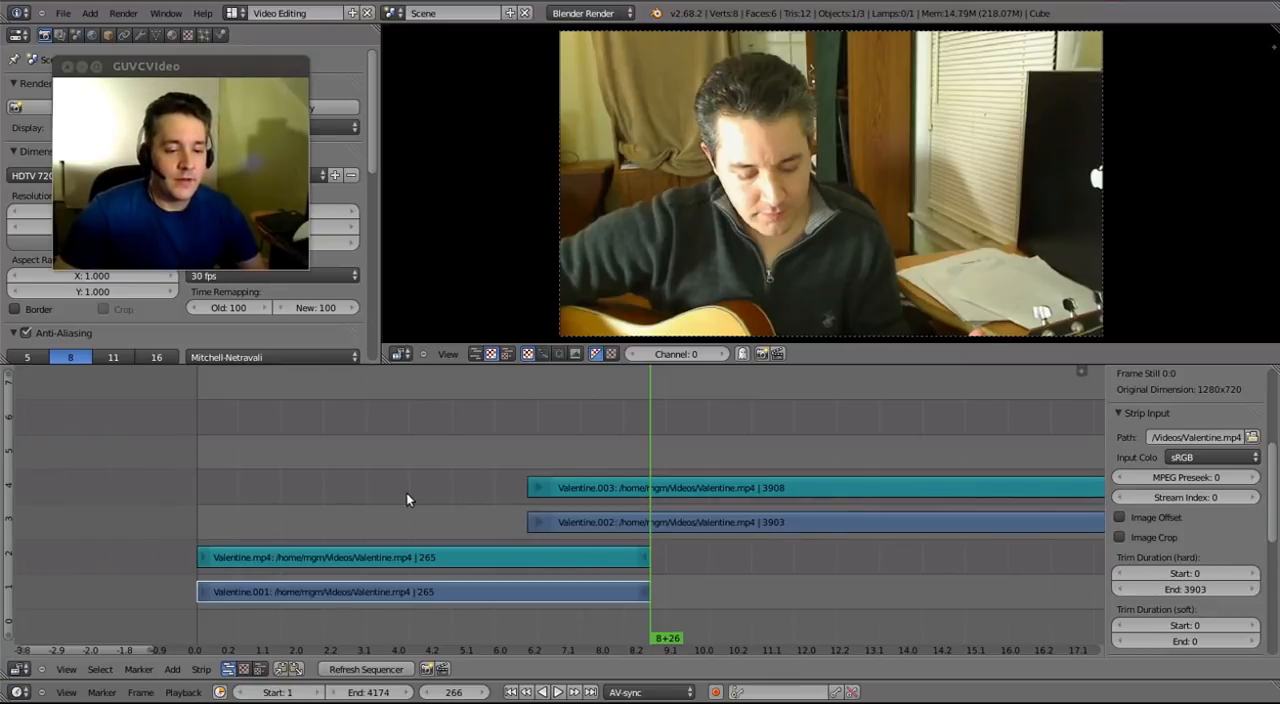
# Add a Cross effect strip between the two cut Valentine clips.
pyautogui.click(420, 591)
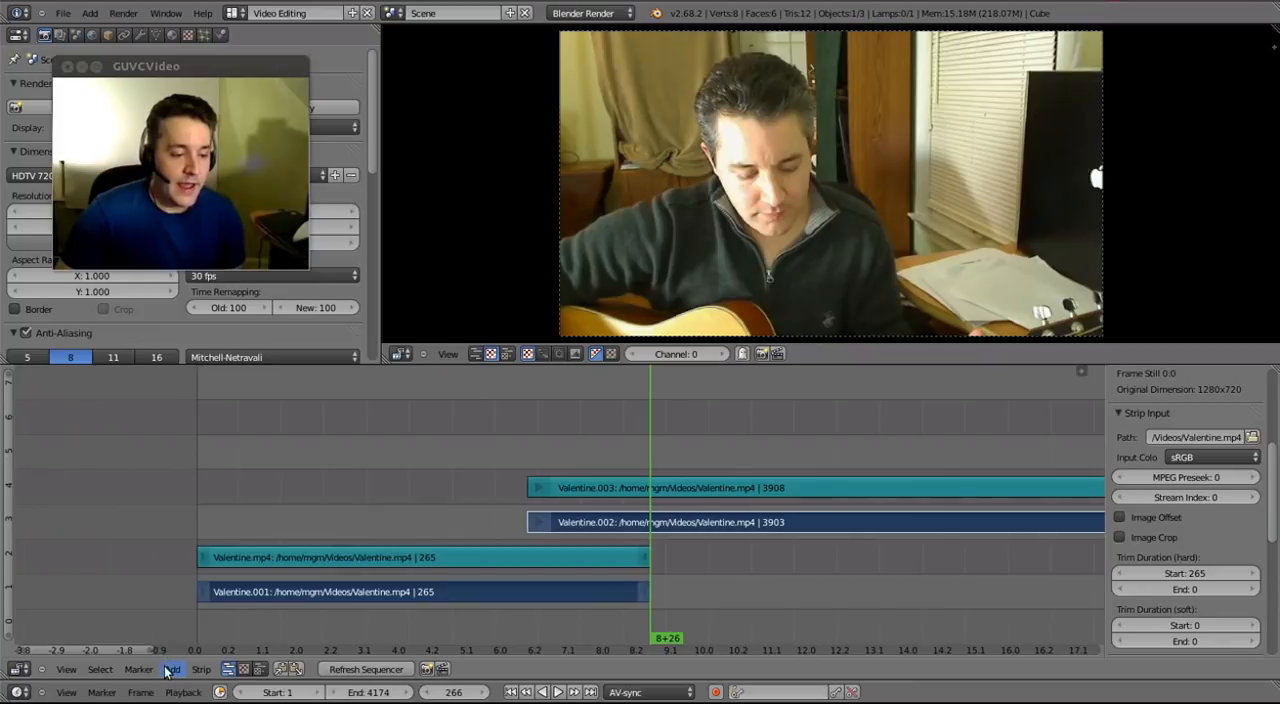
pyautogui.click(172, 669)
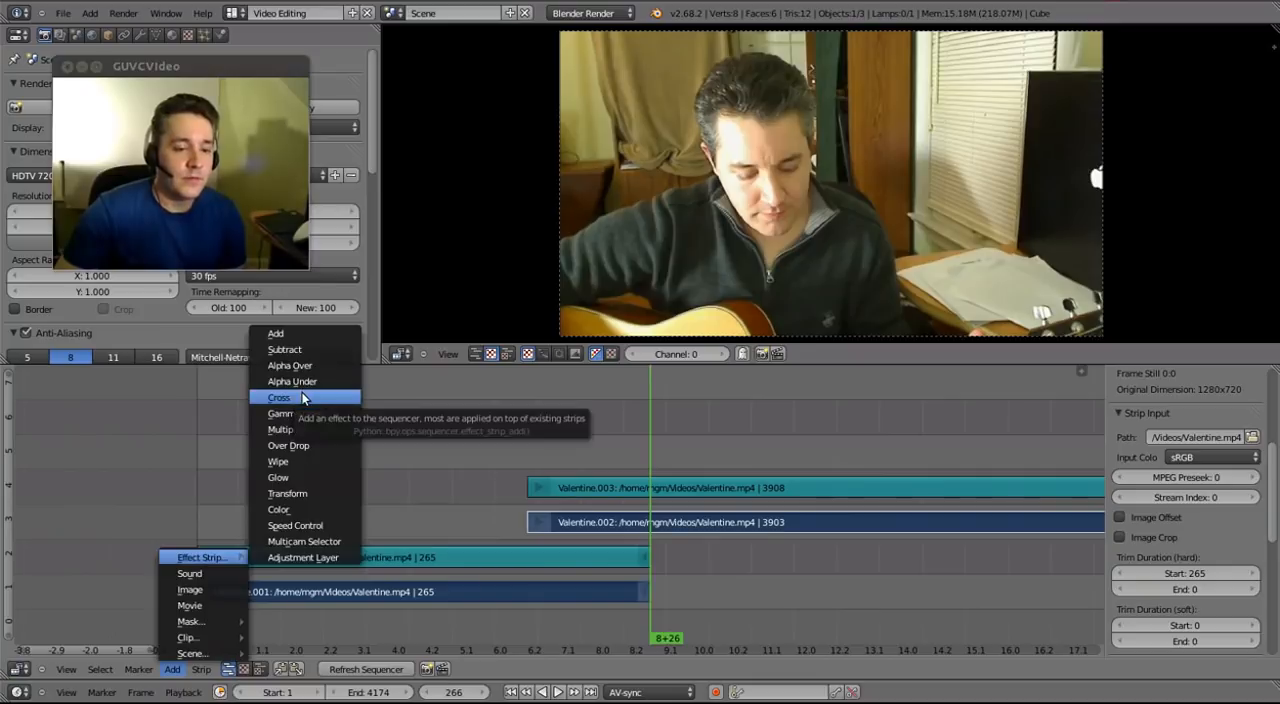
pyautogui.click(279, 397)
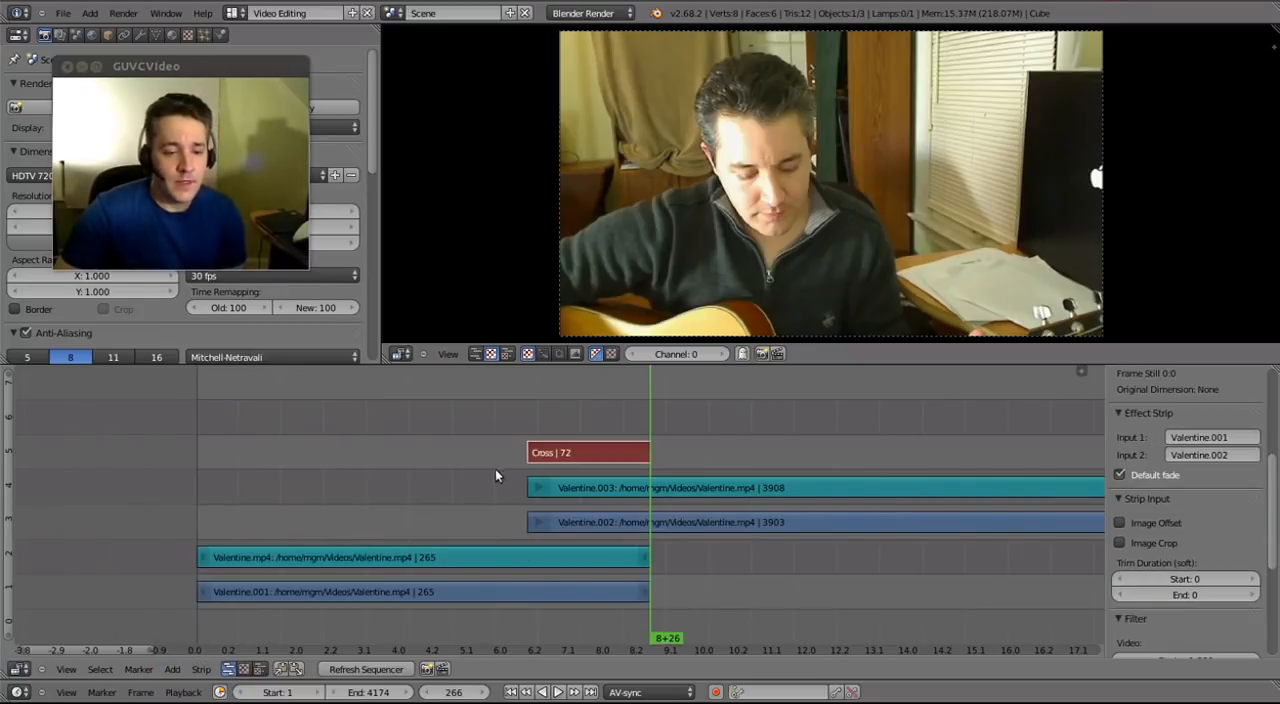
# Play the Cross transition twice to preview it, stopping each time.
pyautogui.click(549, 692)
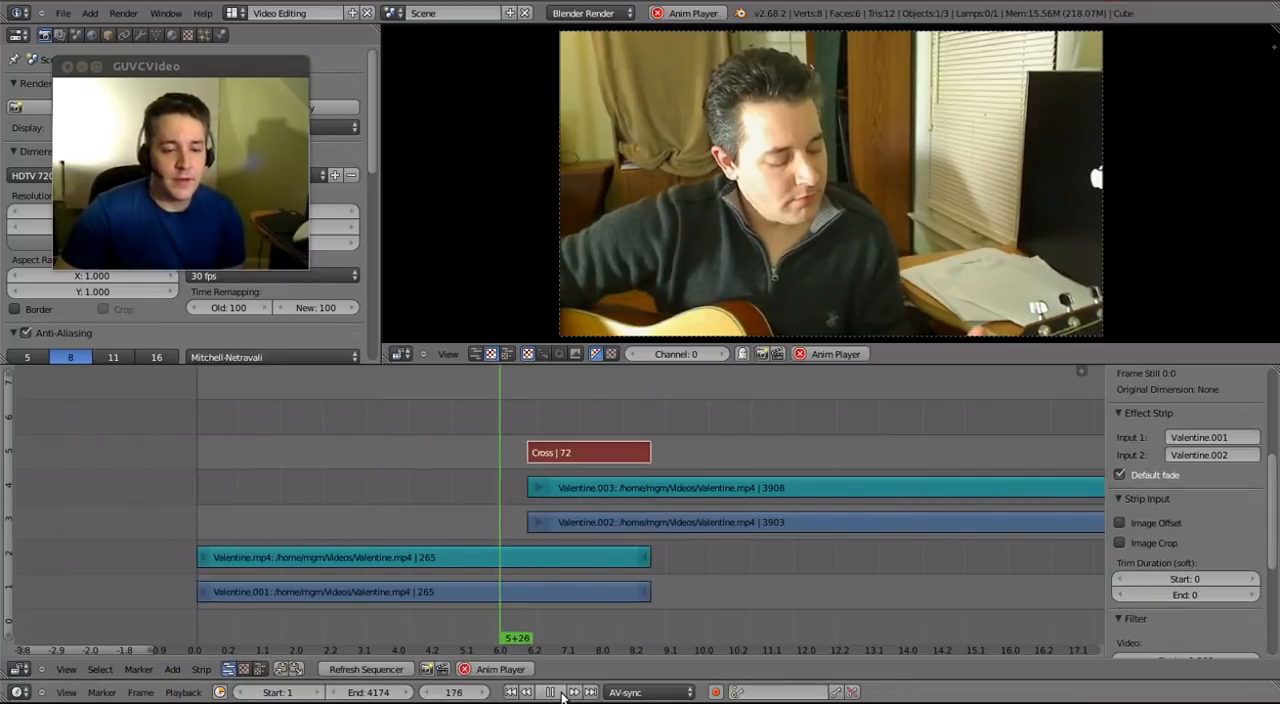
pyautogui.click(549, 692)
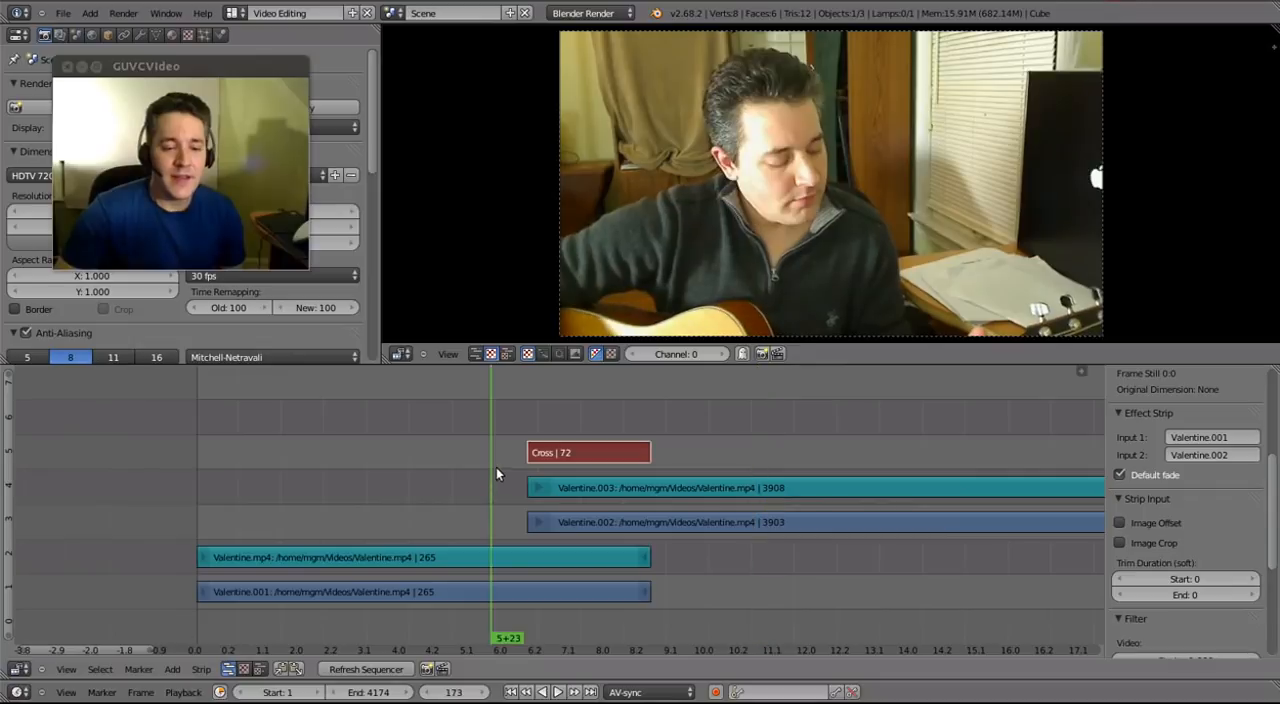
pyautogui.click(549, 691)
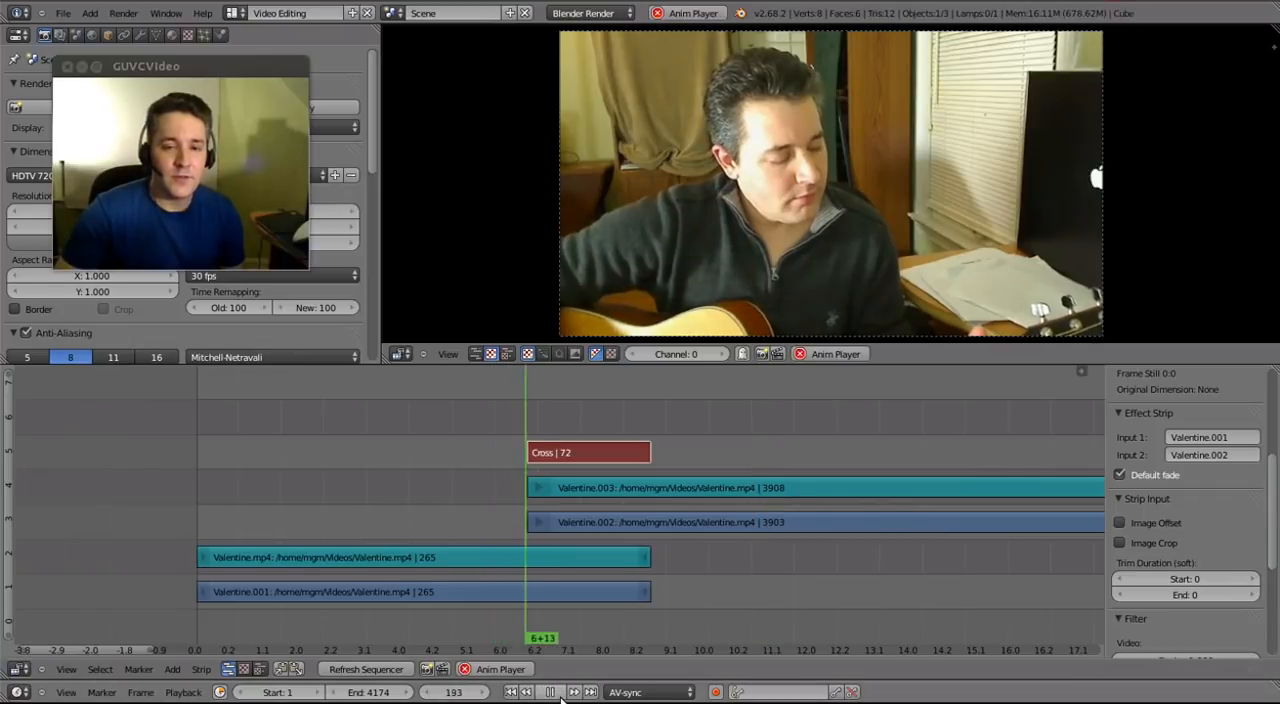
pyautogui.click(550, 691)
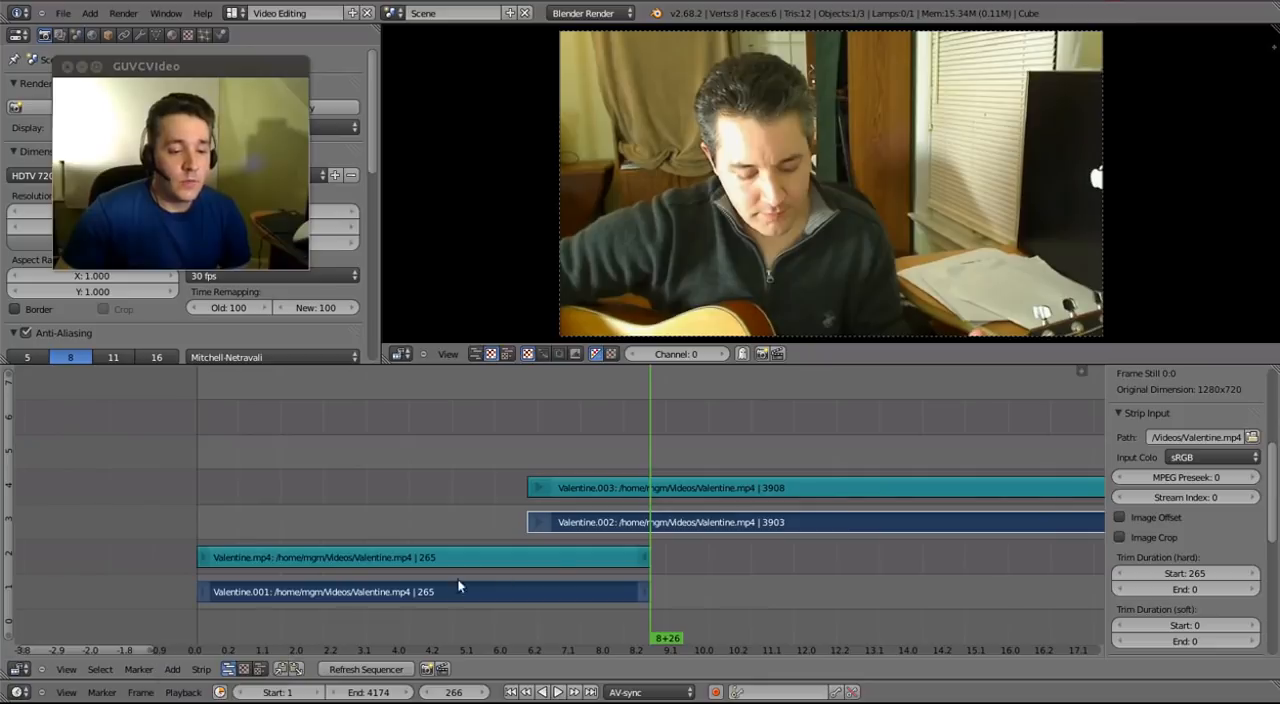
# Add a Wipe strip between the earlier and later Valentine halves, then play and stop it.
pyautogui.click(420, 591)
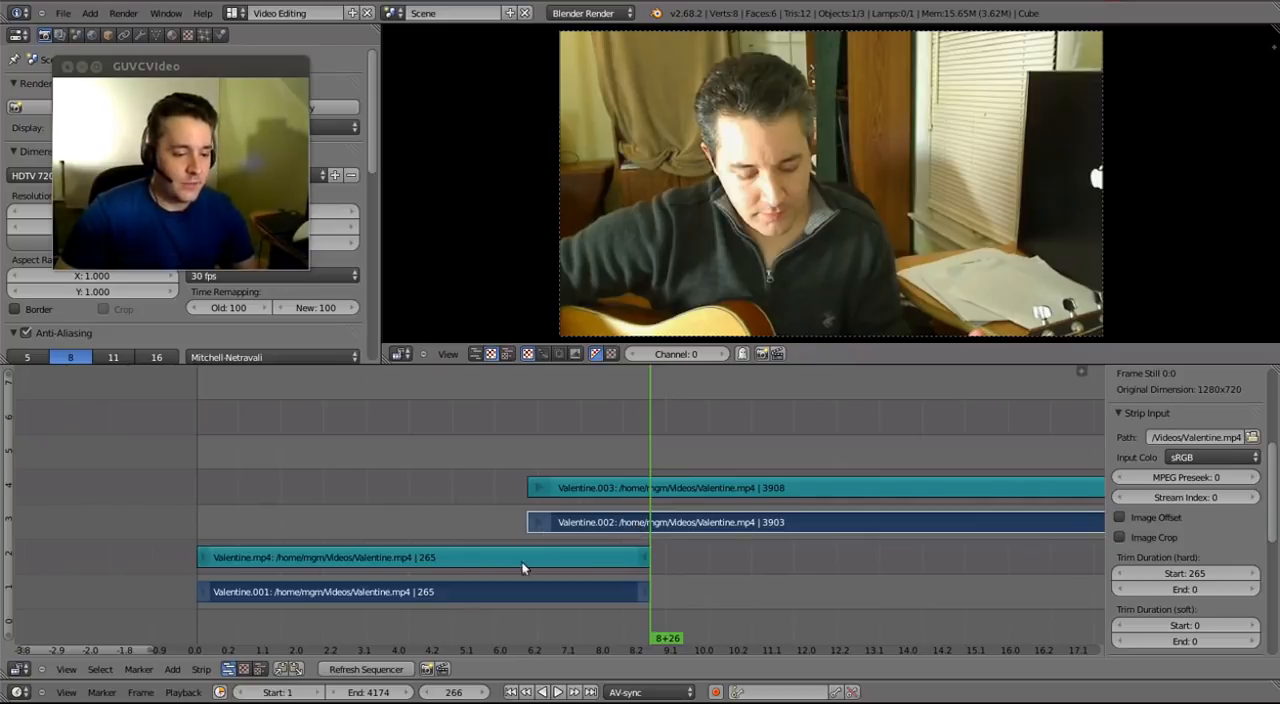
pyautogui.click(171, 669)
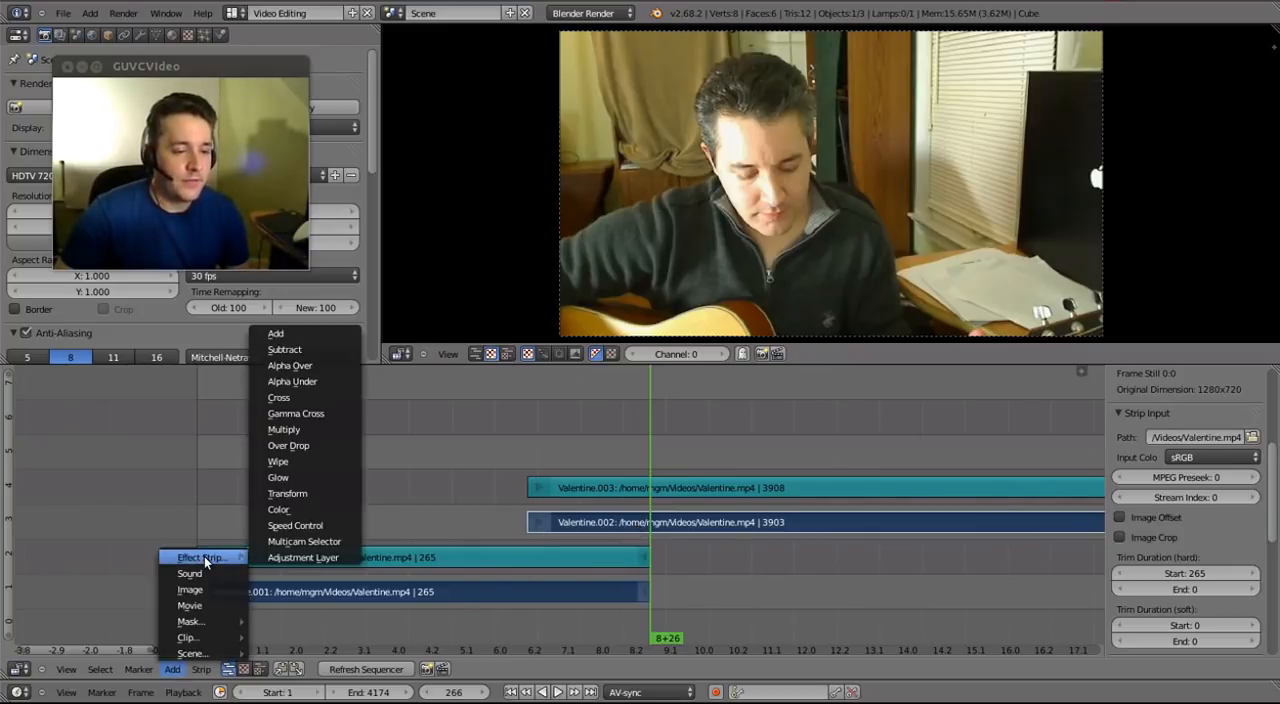
pyautogui.moveTo(300, 461)
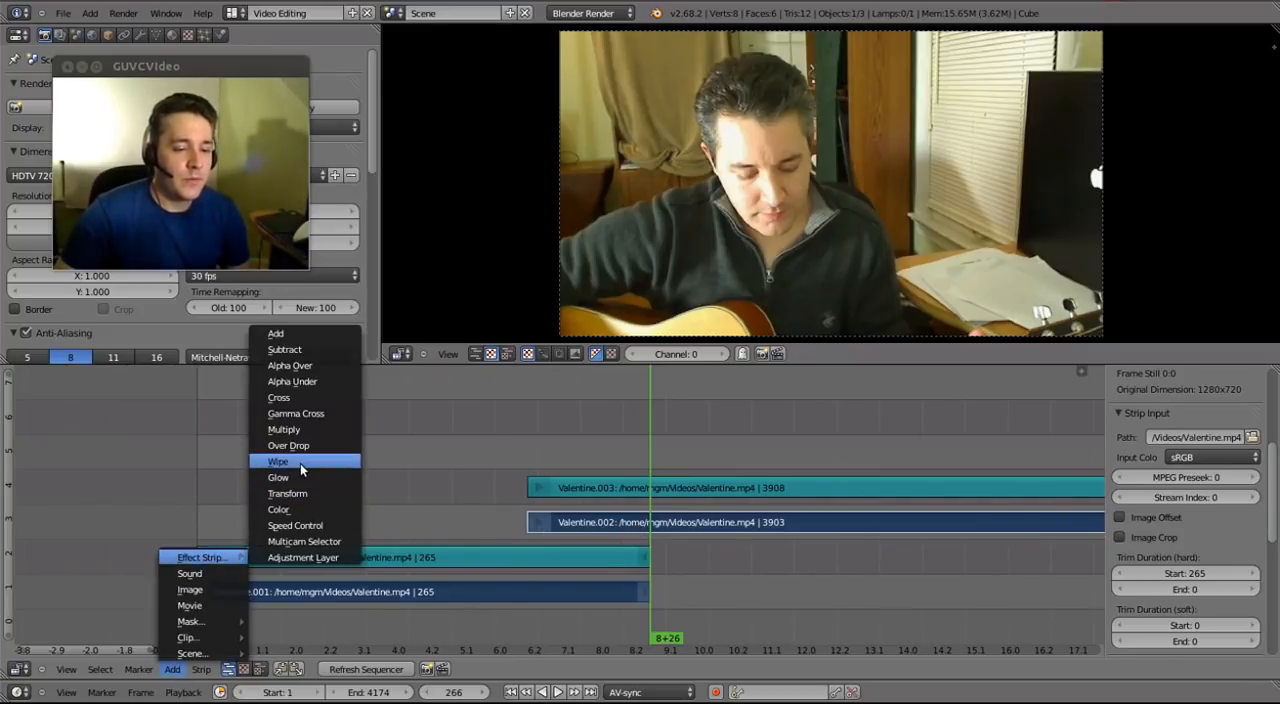
pyautogui.click(278, 461)
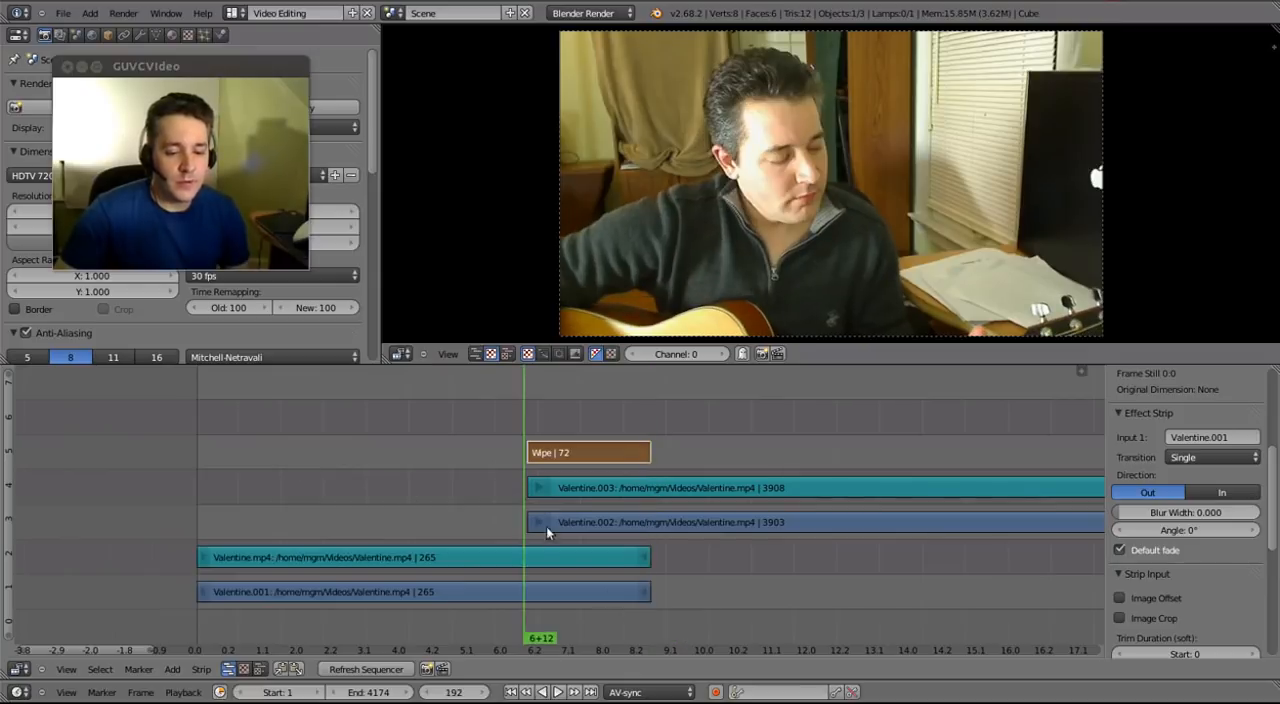
pyautogui.moveTo(580, 691)
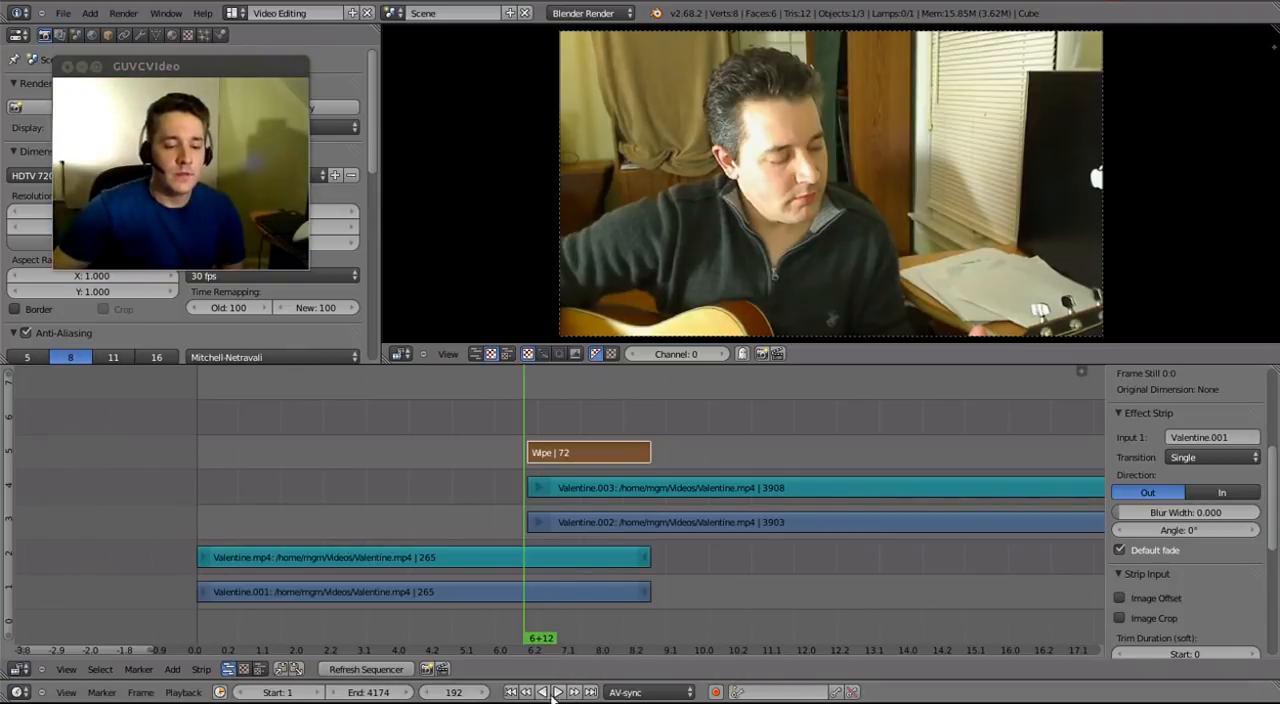
pyautogui.click(557, 691)
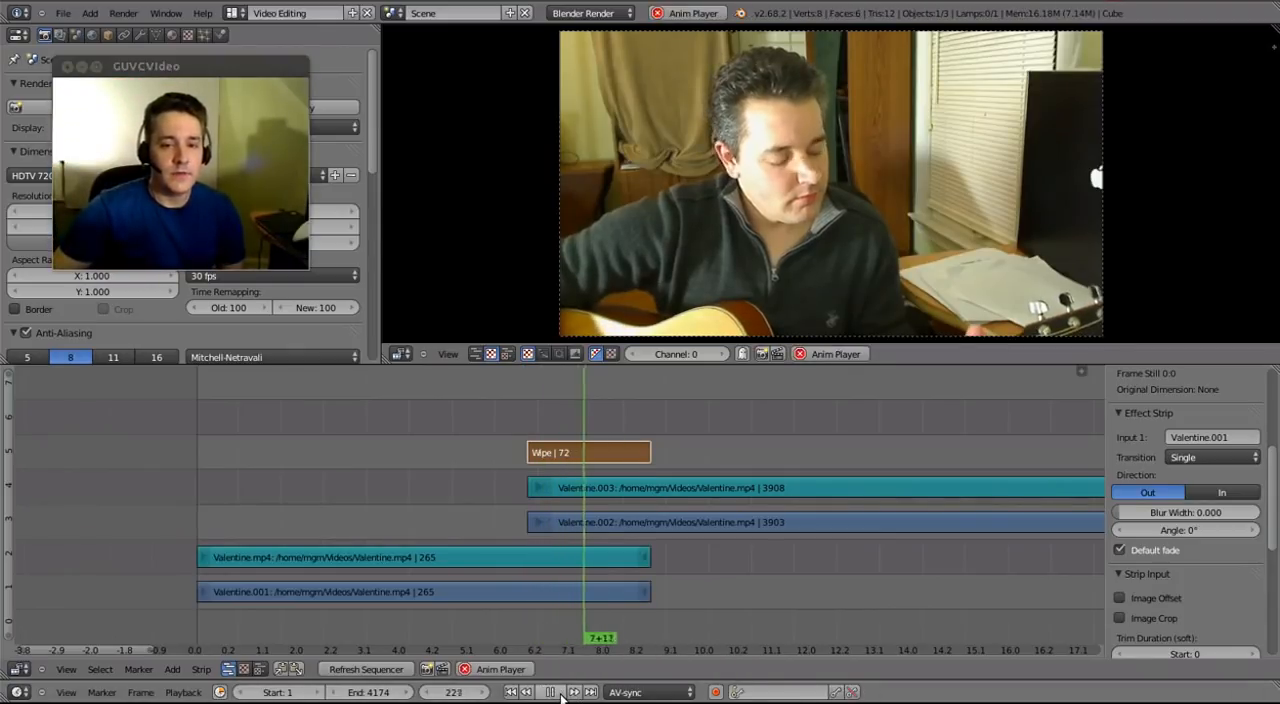
pyautogui.click(550, 692)
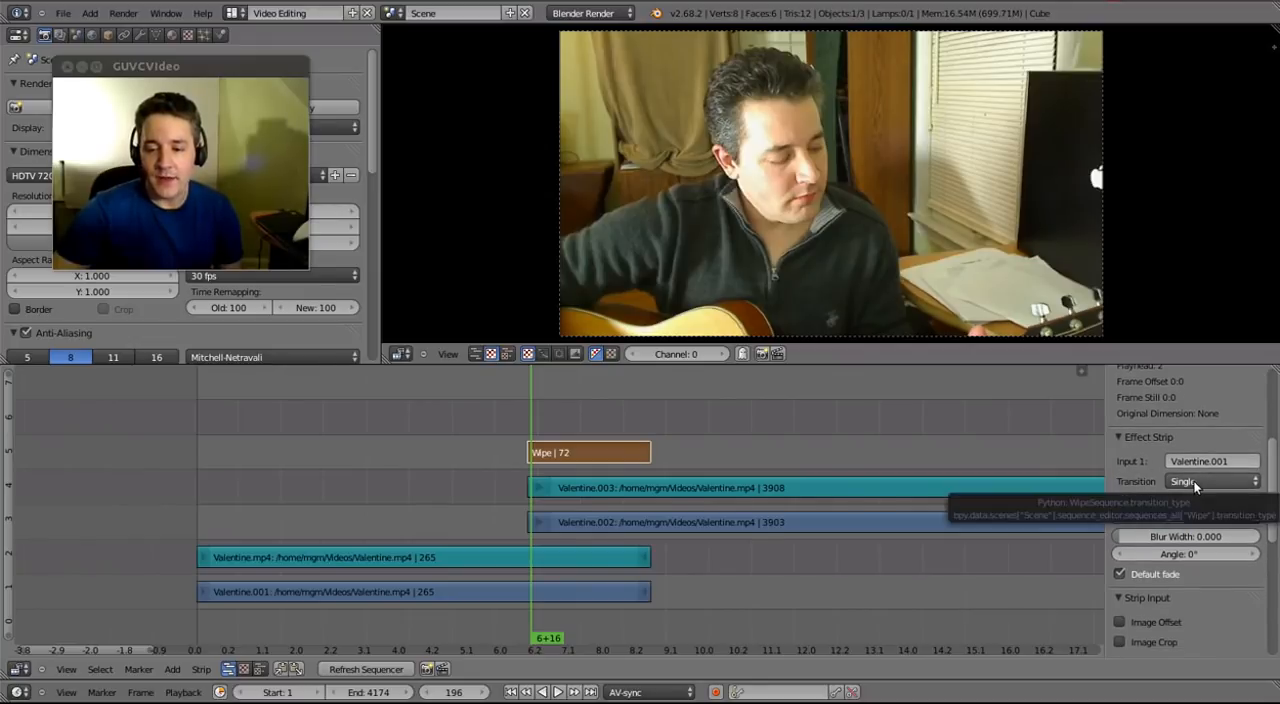
# Switch the Wipe's Transition from Single to Double, then Iris with a preview, then Clock.
pyautogui.click(1210, 481)
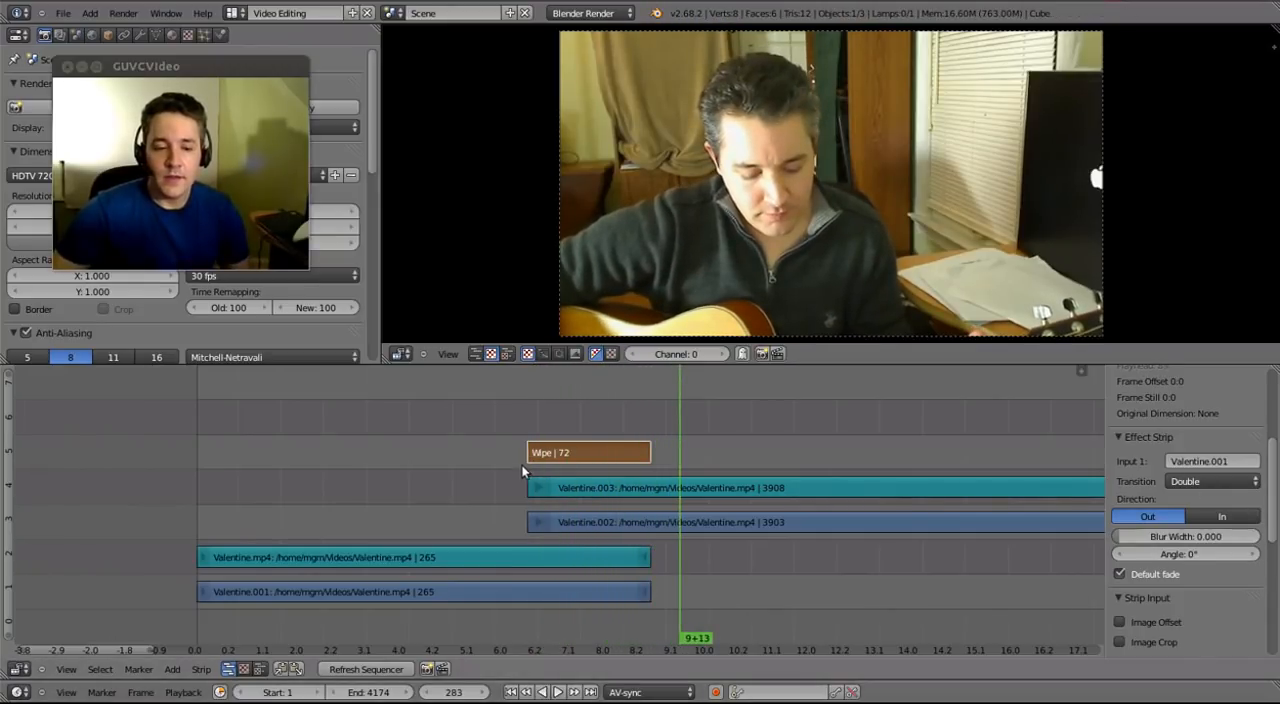
pyautogui.click(1210, 481)
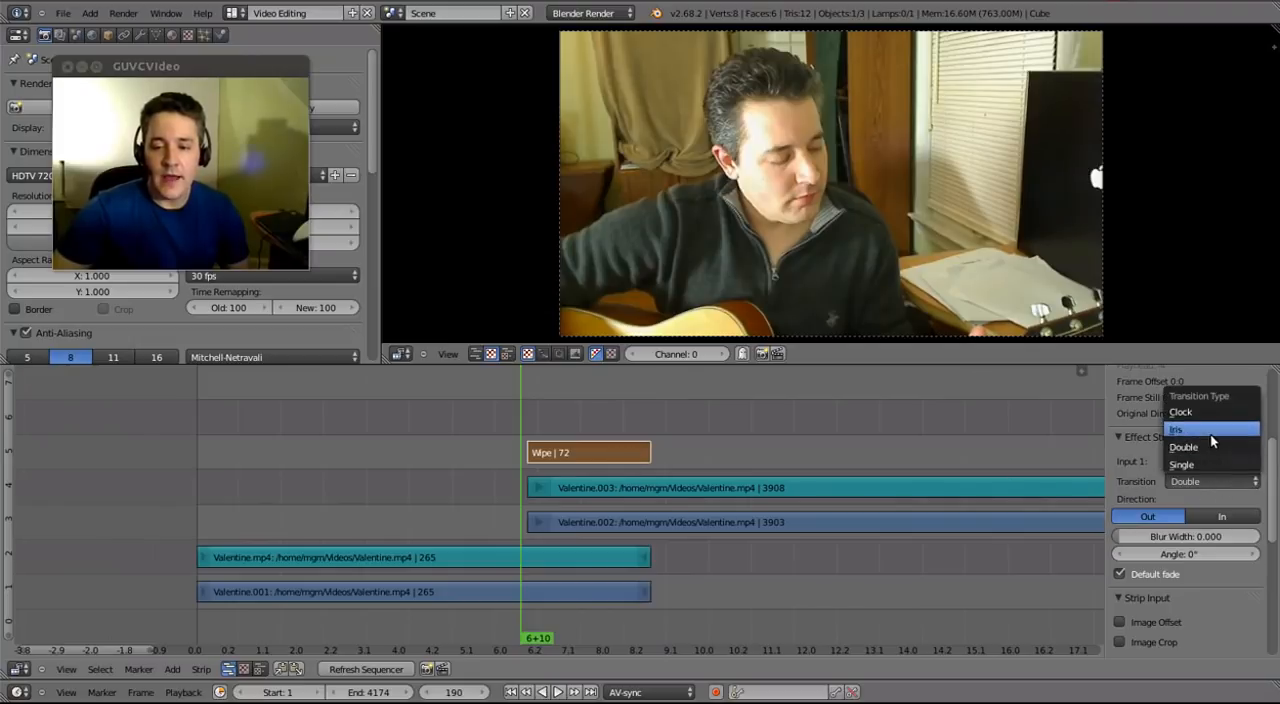
pyautogui.click(1177, 429)
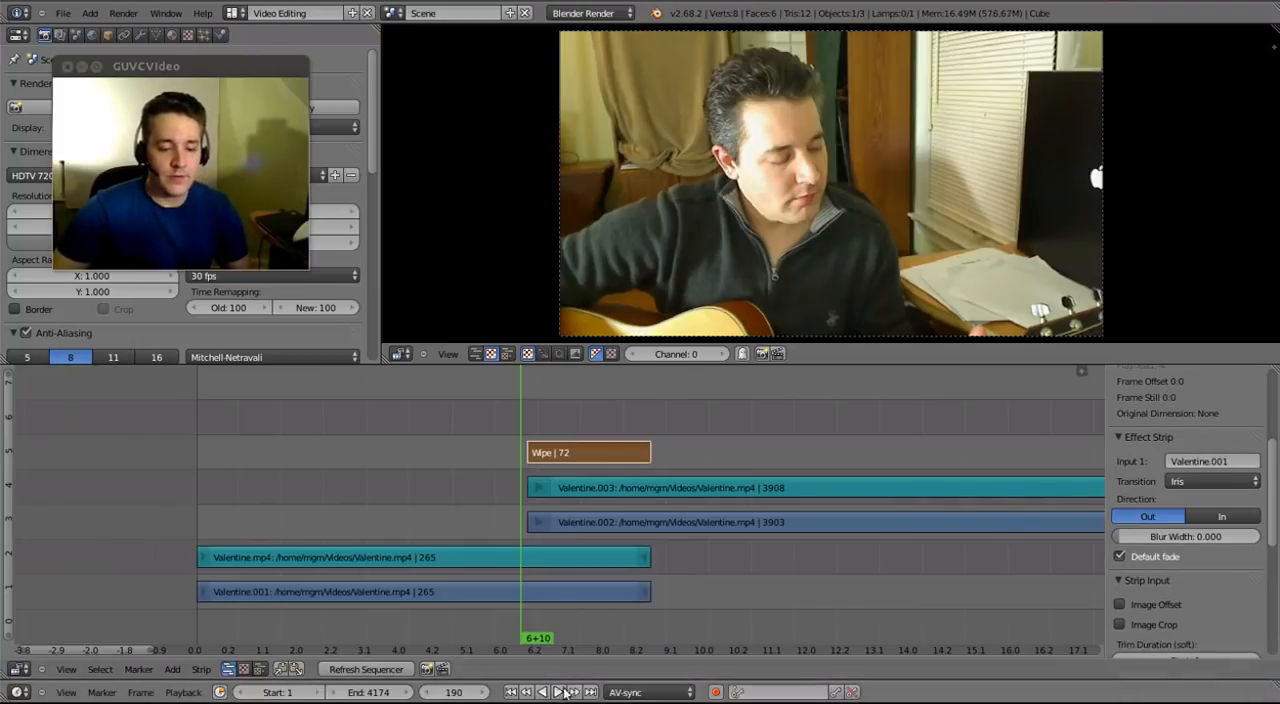
pyautogui.click(559, 691)
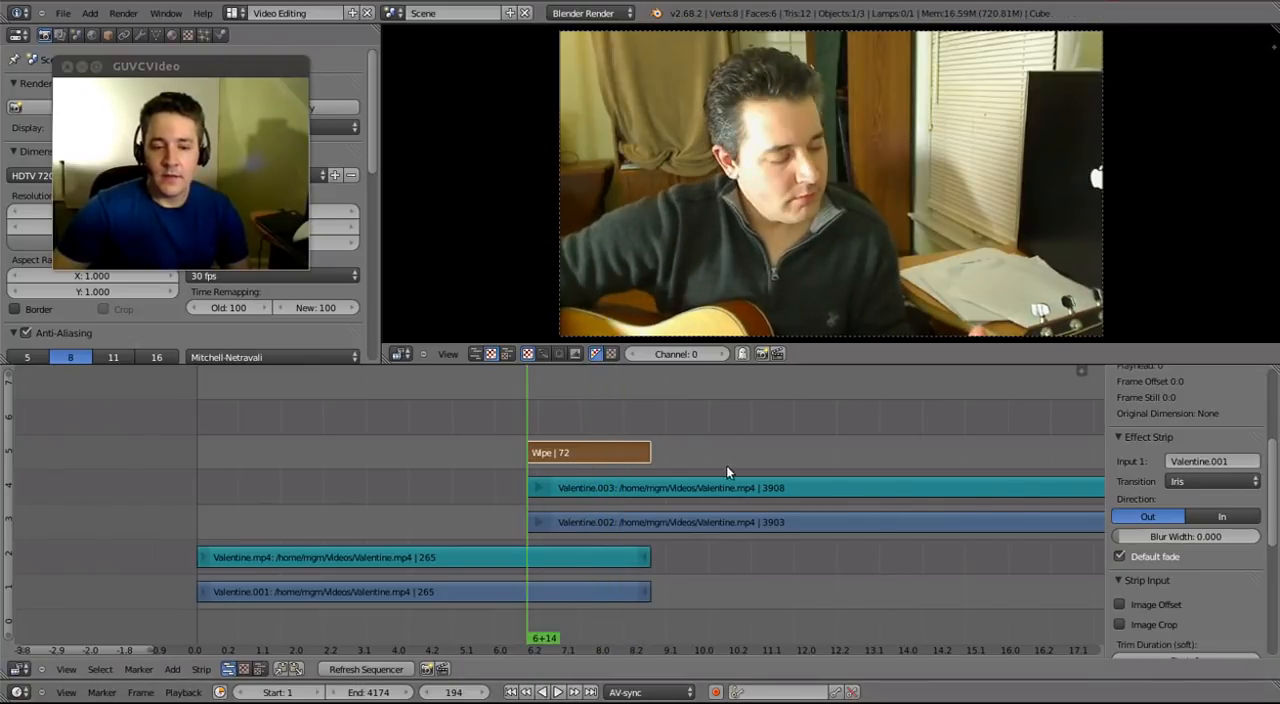
pyautogui.click(1212, 481)
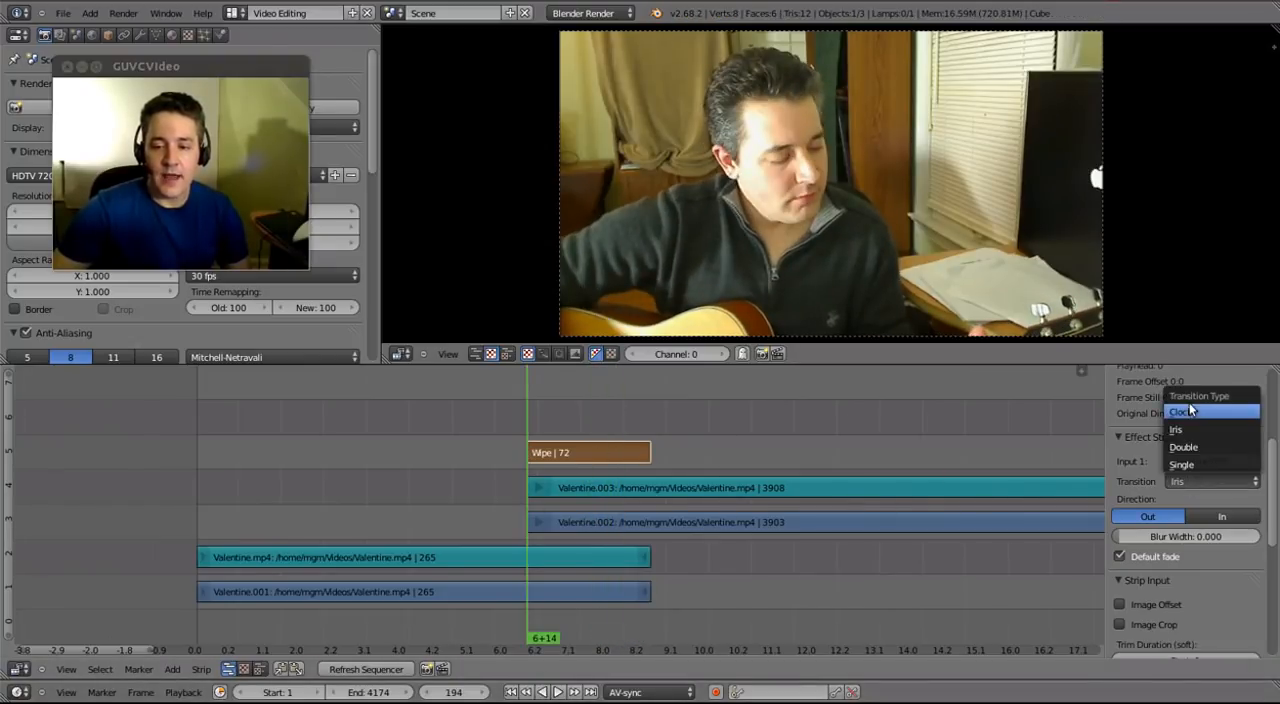
pyautogui.click(1184, 411)
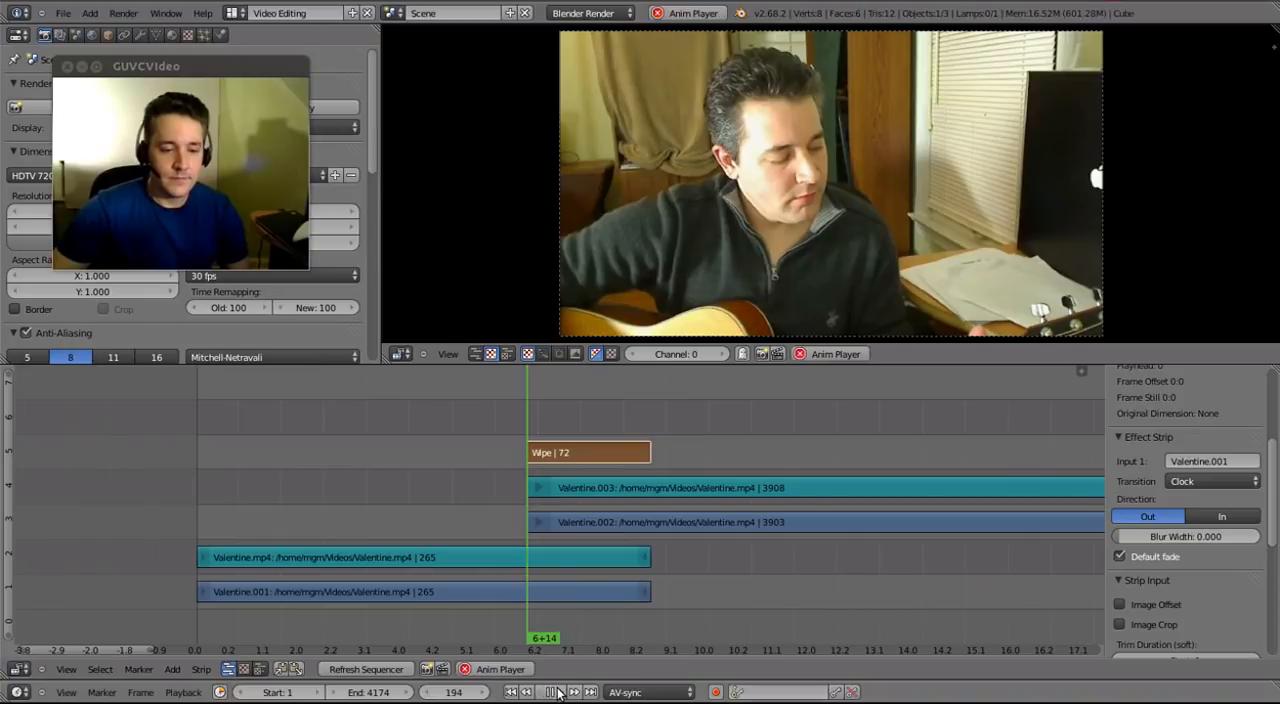